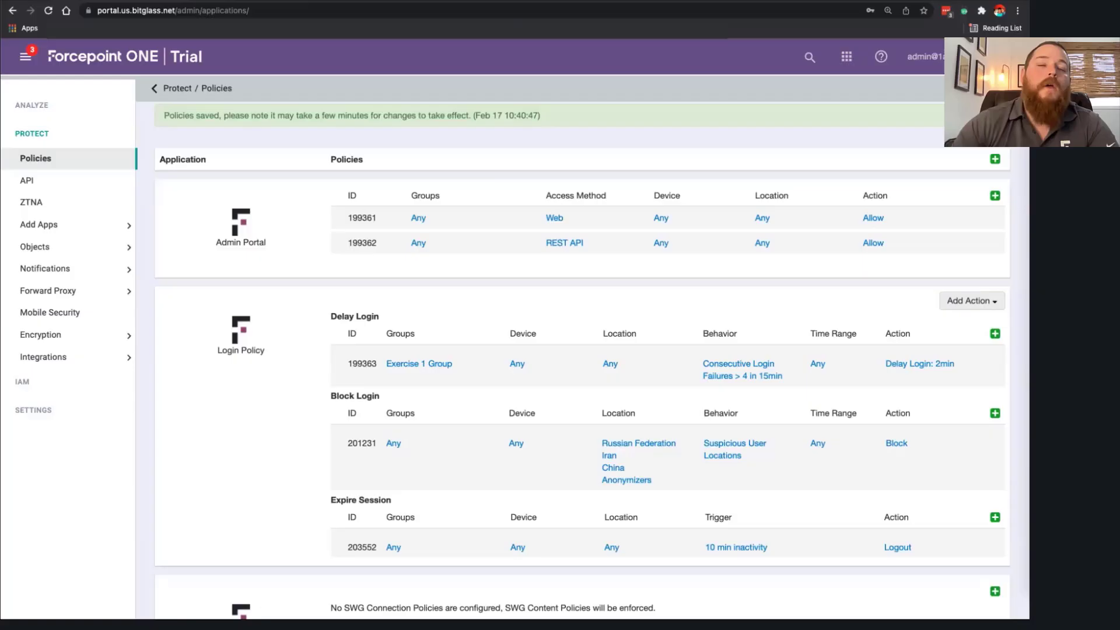
Step: Scroll the Recent page to show Corp Policy Document (1).doc under Today
{"action": "scroll", "scroll_direction": "down", "scroll_amount": 3}
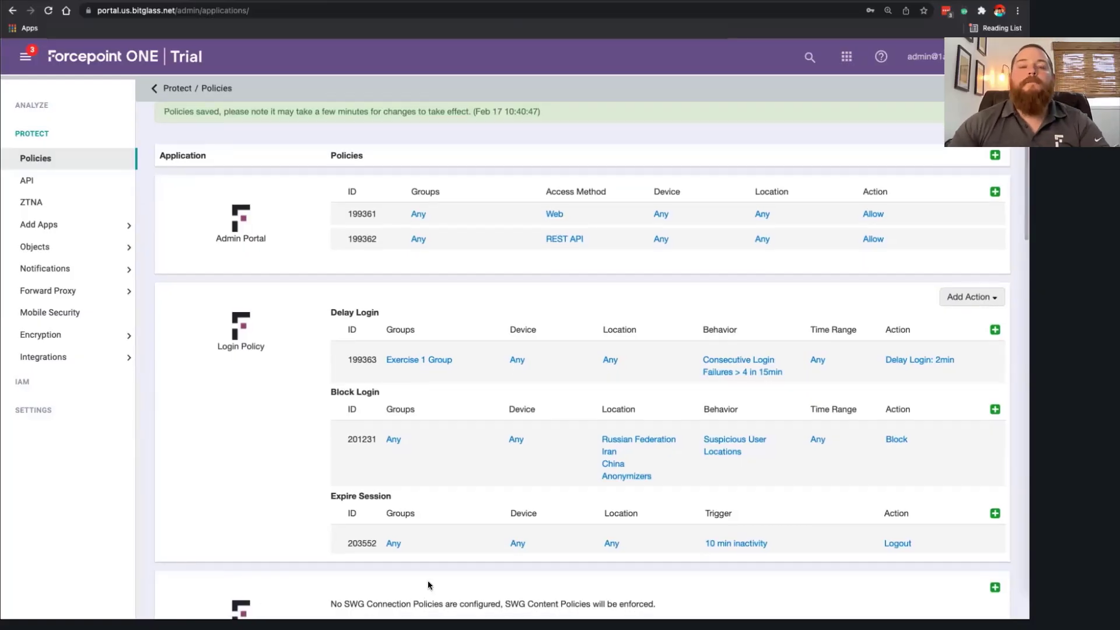
{"action": "scroll", "scroll_direction": "down", "scroll_amount": 3}
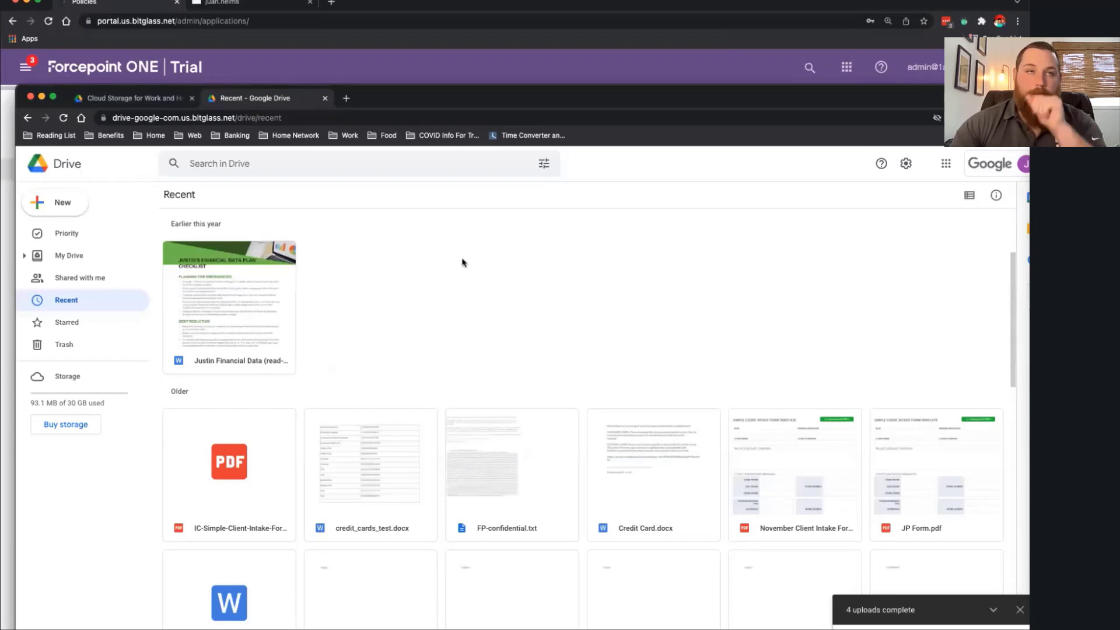
{"action": "mouse_move", "coordinate": [313, 270]}
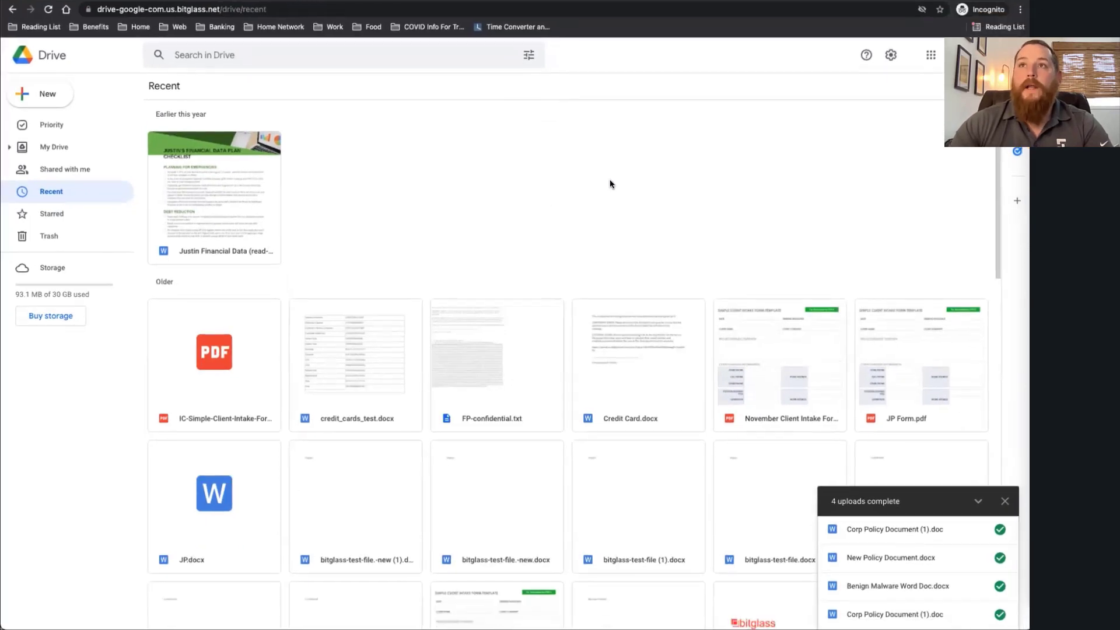
{"action": "mouse_move", "coordinate": [501, 189]}
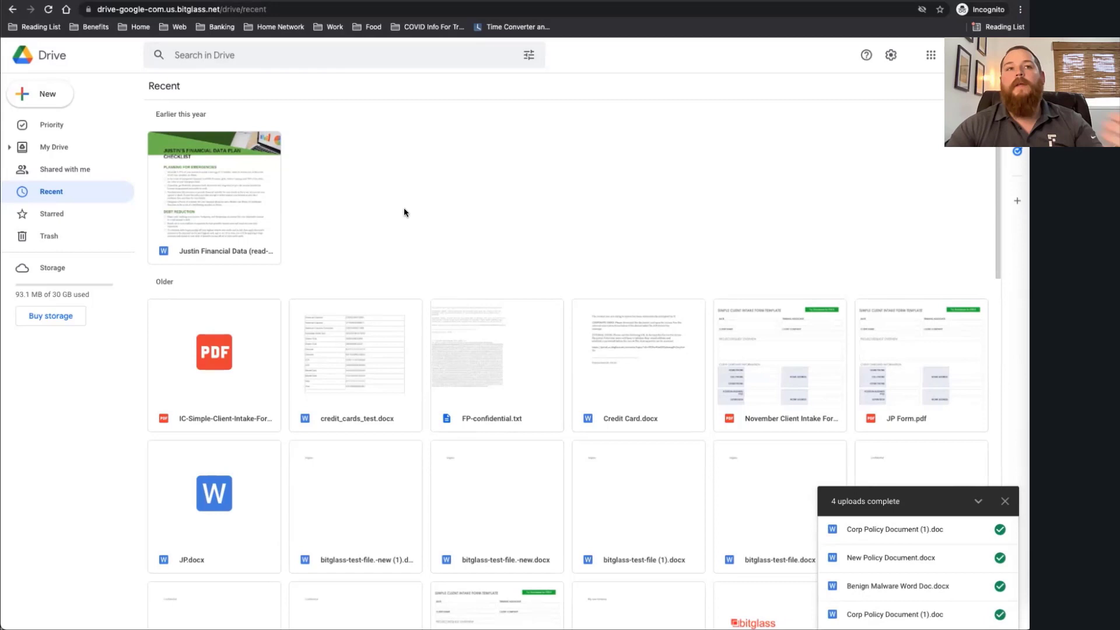
{"action": "mouse_move", "coordinate": [408, 213]}
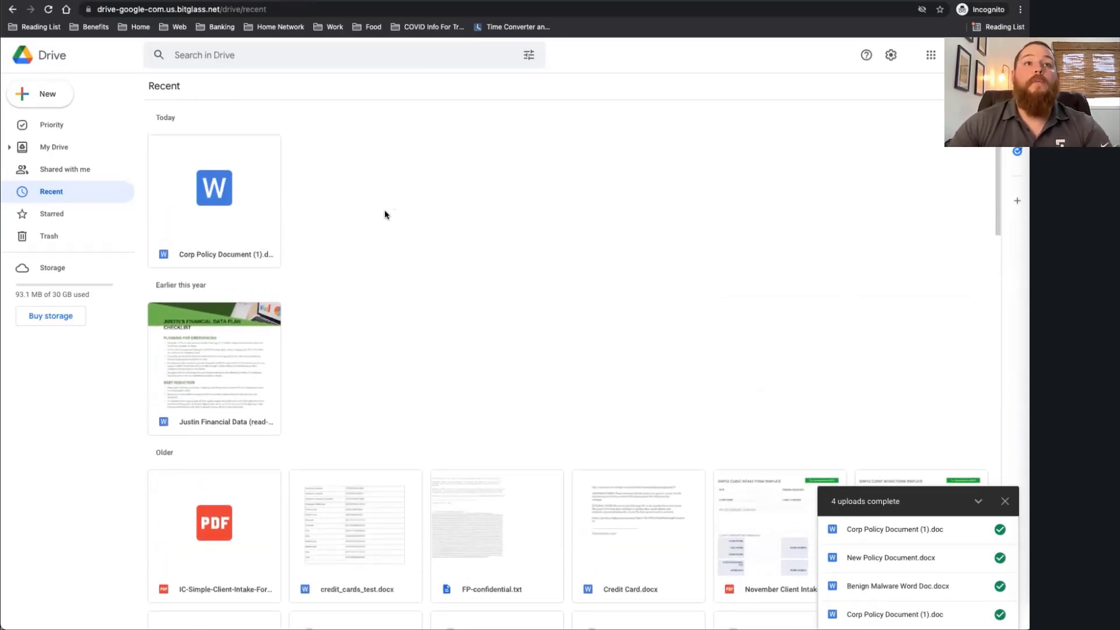
{"action": "mouse_move", "coordinate": [596, 263]}
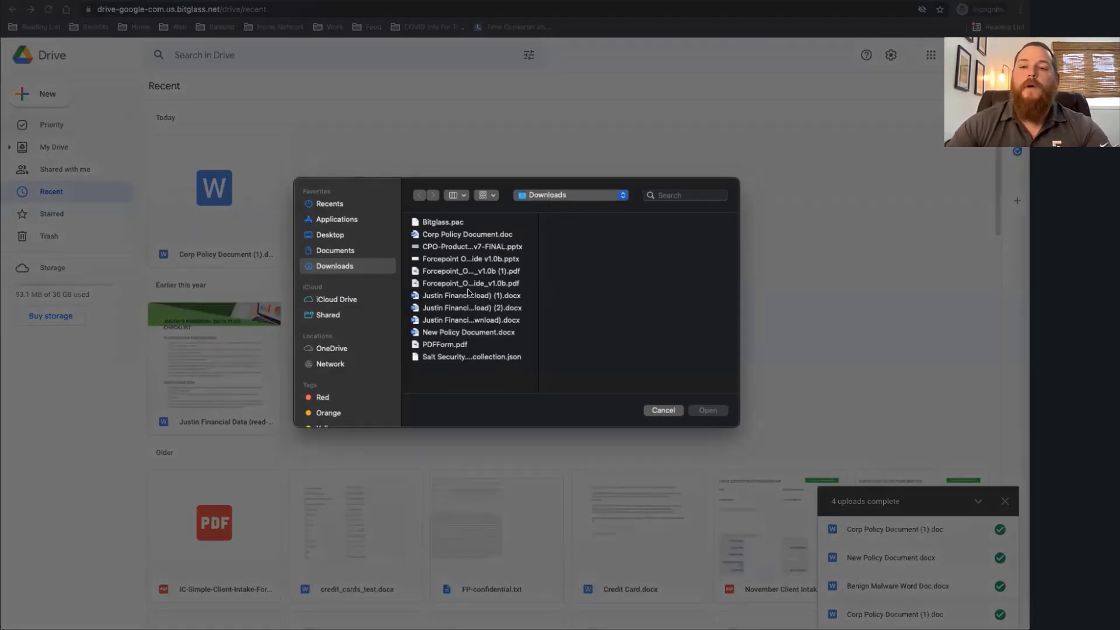
Step: Upload New Policy Document.docx from Downloads via New > File upload
{"action": "left_click", "coordinate": [471, 295]}
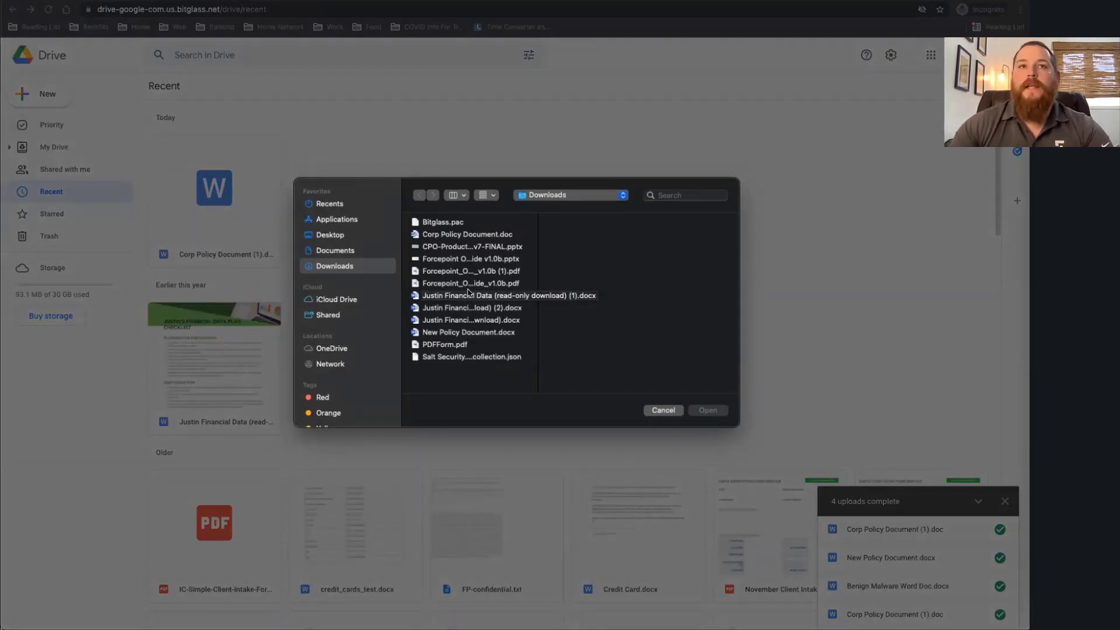
{"action": "left_click", "coordinate": [469, 332]}
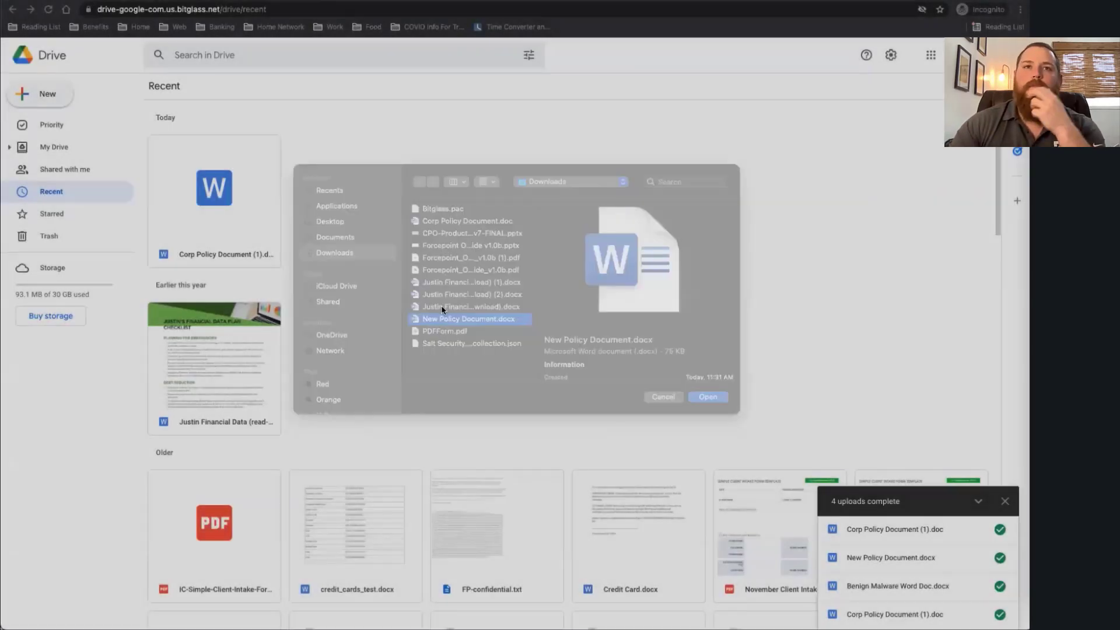
{"action": "left_click", "coordinate": [707, 397]}
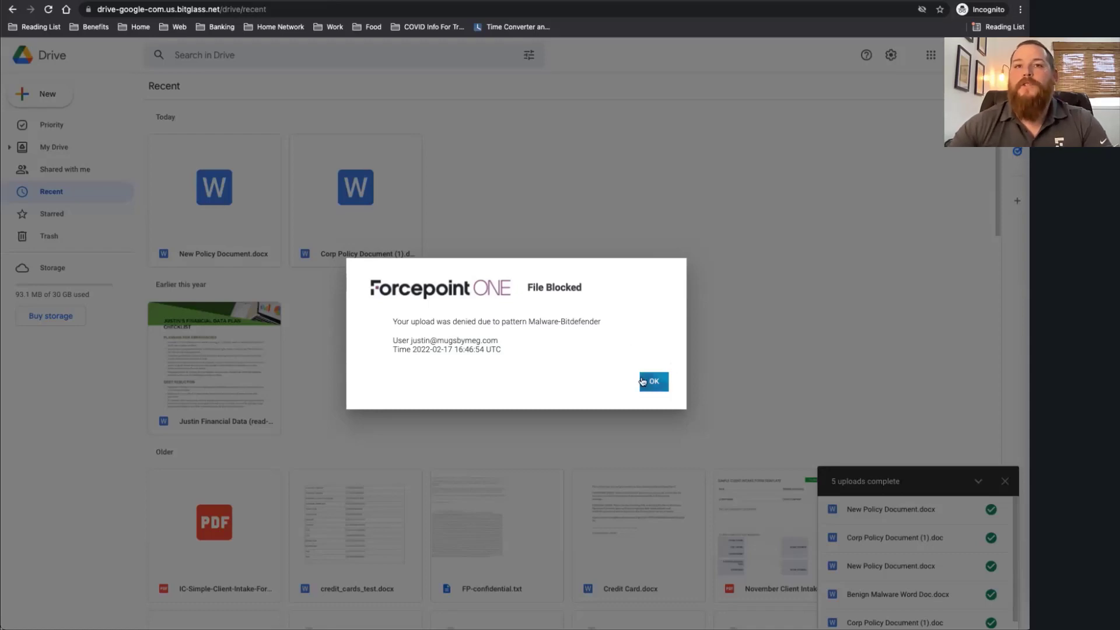
Step: Acknowledge the Forcepoint ONE File Blocked notice for the malware upload
{"action": "left_click", "coordinate": [652, 380]}
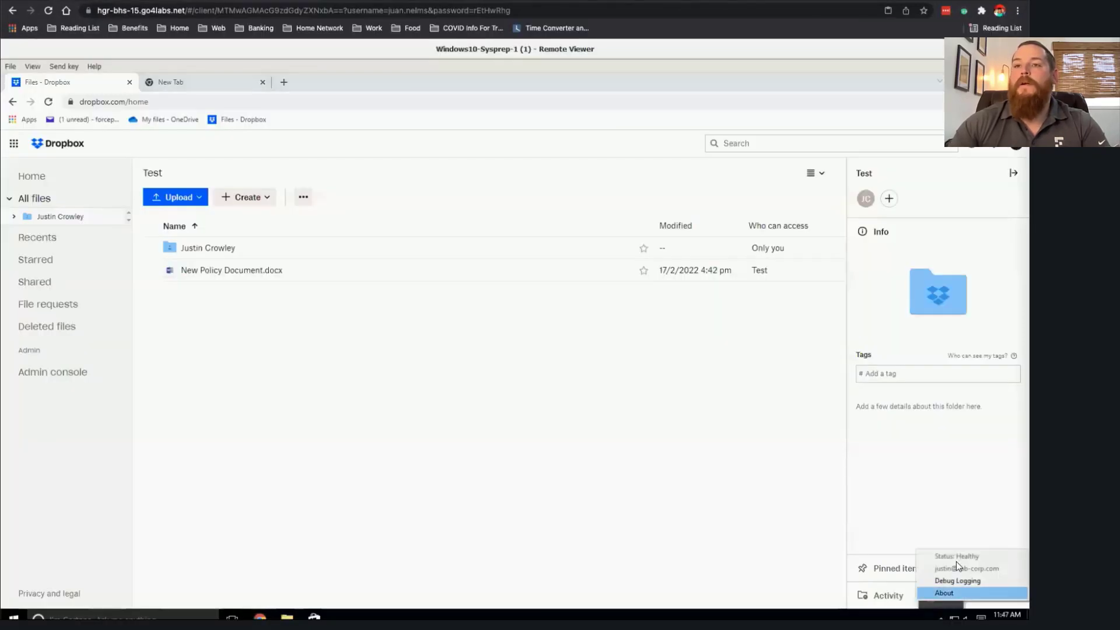
Step: Dismiss the Dropbox sync agent status list, leaving the Test folder visible
{"action": "left_click", "coordinate": [386, 406]}
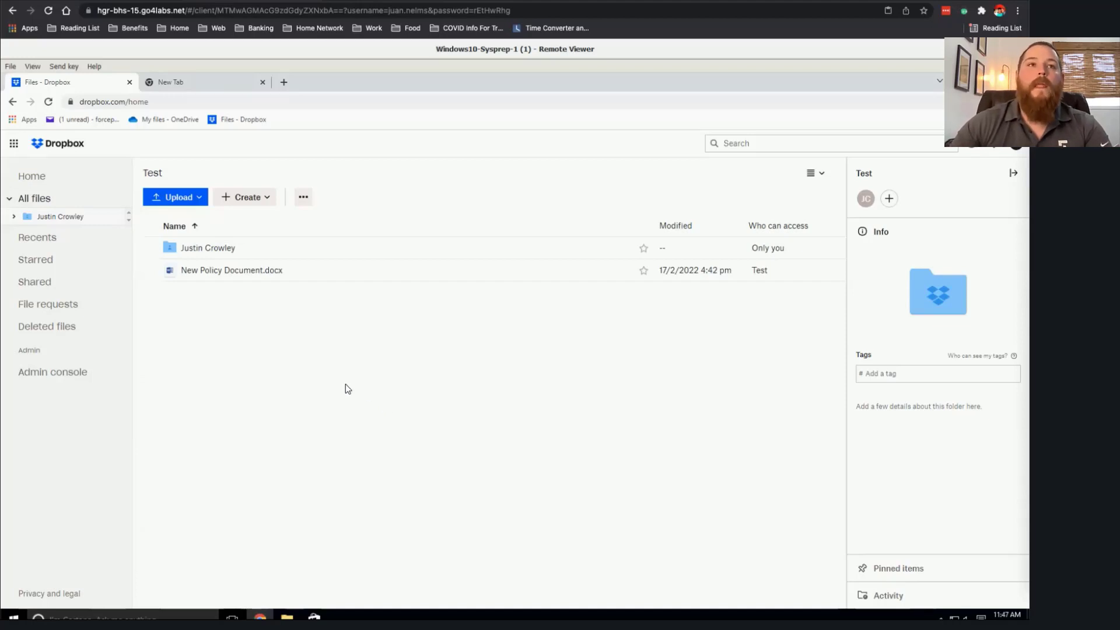
{"action": "mouse_move", "coordinate": [247, 255]}
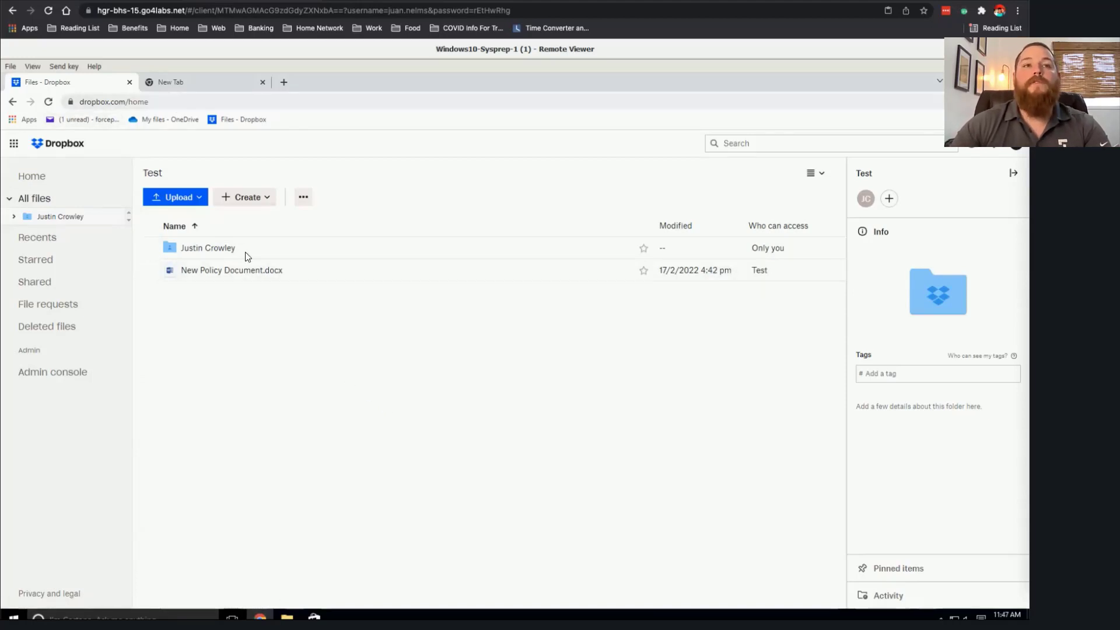
{"action": "mouse_move", "coordinate": [282, 341]}
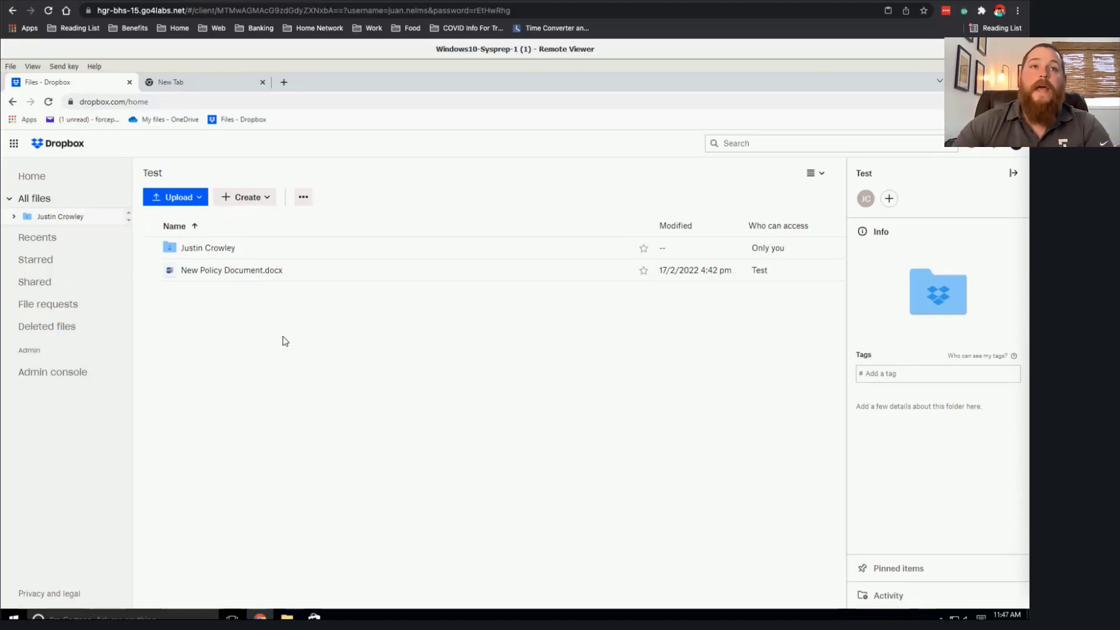
{"action": "mouse_move", "coordinate": [300, 301]}
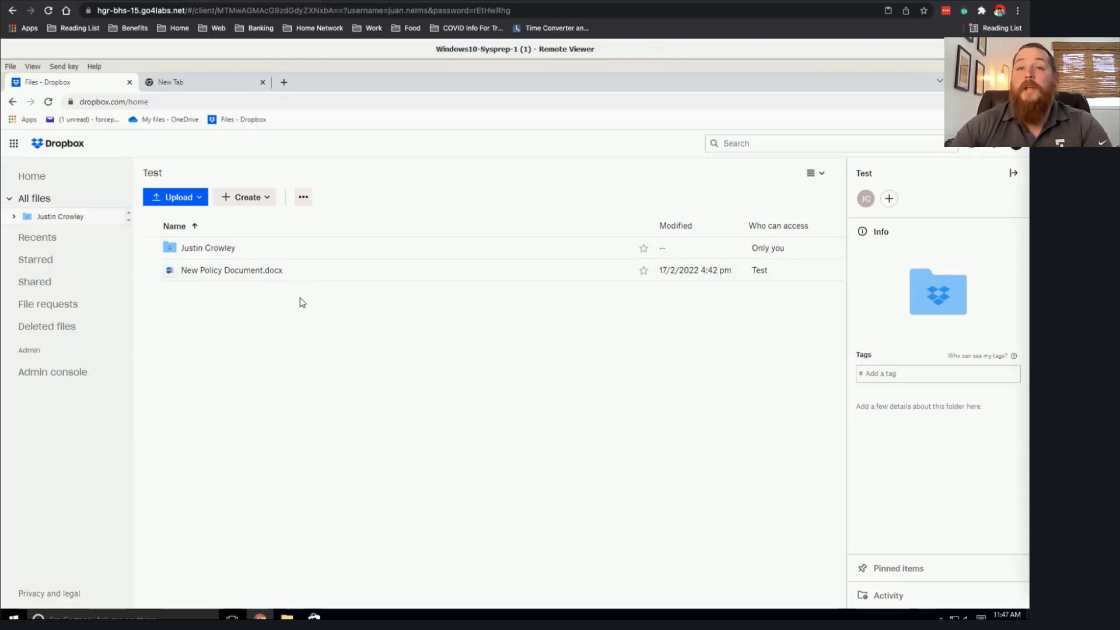
{"action": "mouse_move", "coordinate": [323, 322]}
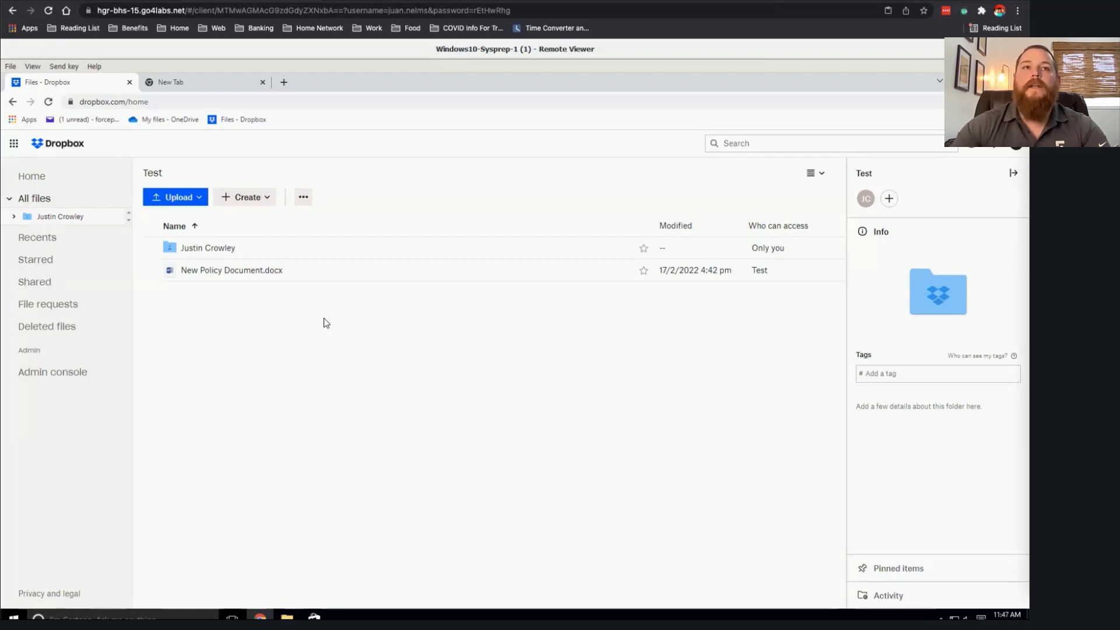
Step: Download New Policy Document.docx from the Test folder's file actions menu
{"action": "left_click", "coordinate": [824, 270]}
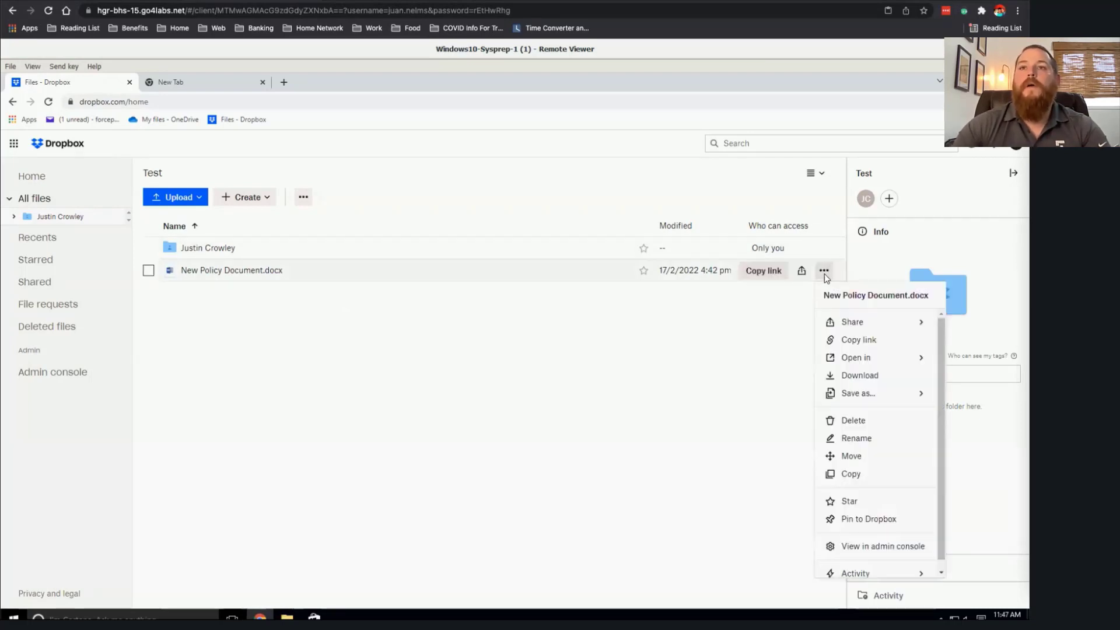
{"action": "left_click", "coordinate": [860, 374]}
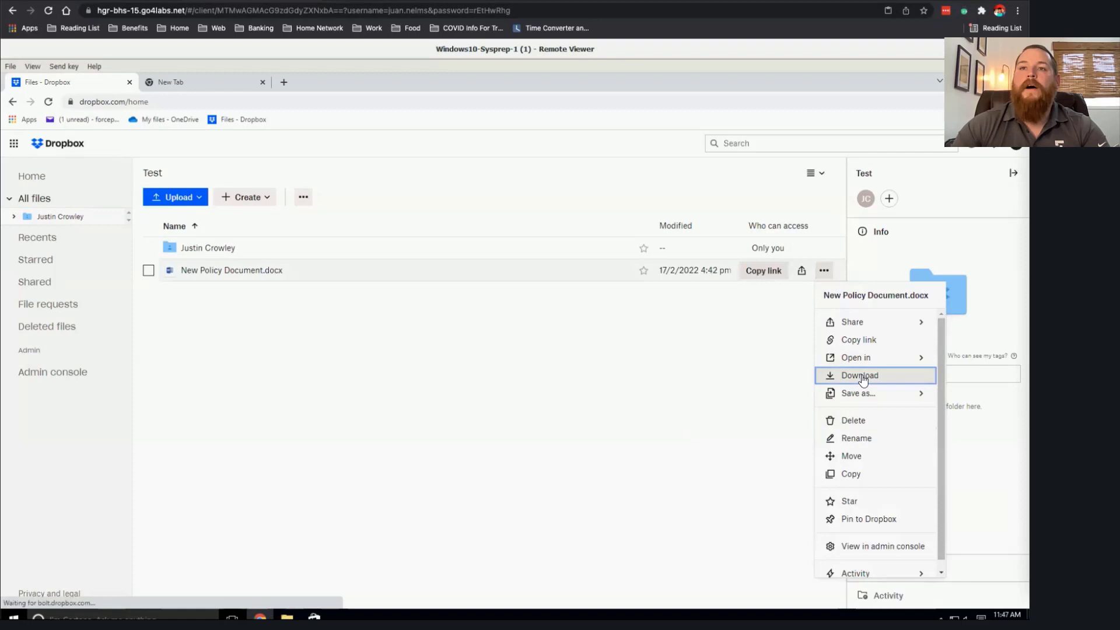
{"action": "left_click", "coordinate": [447, 350]}
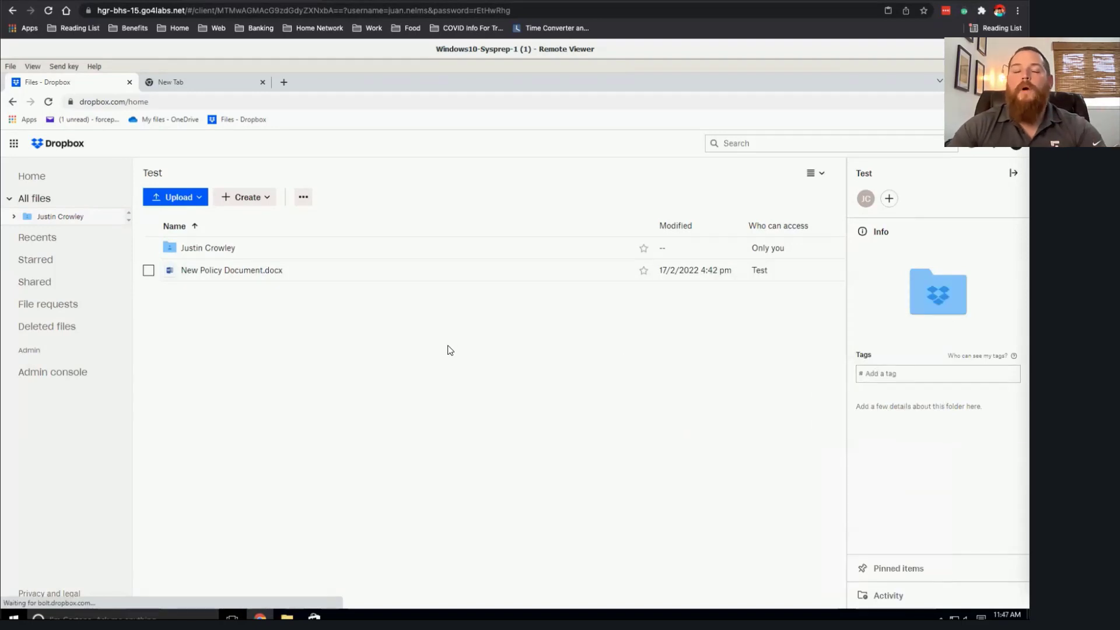
{"action": "mouse_move", "coordinate": [428, 340]}
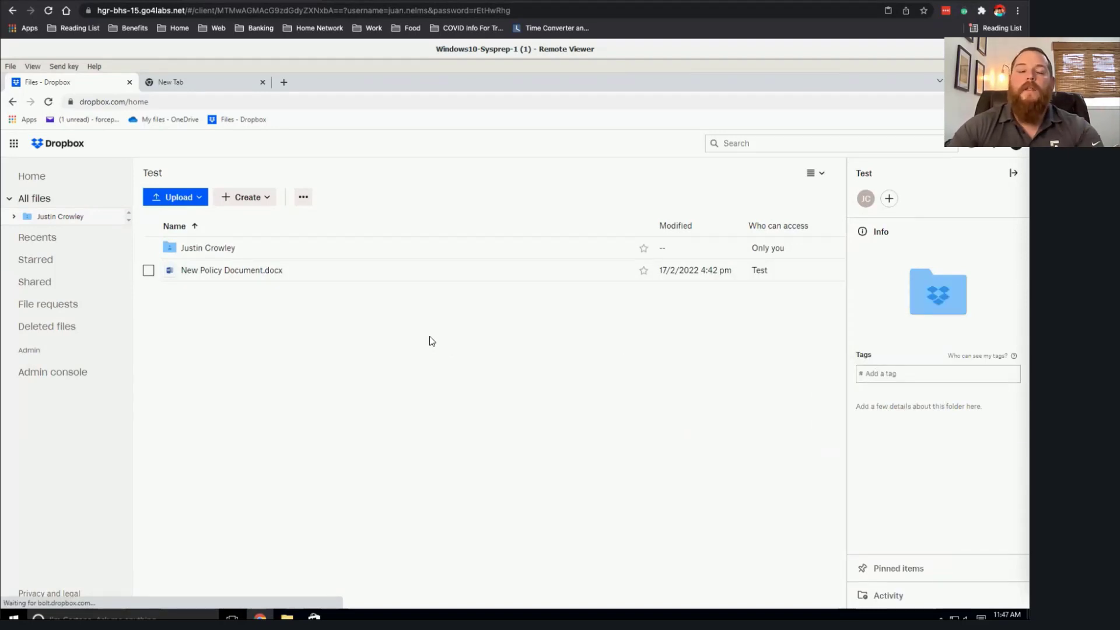